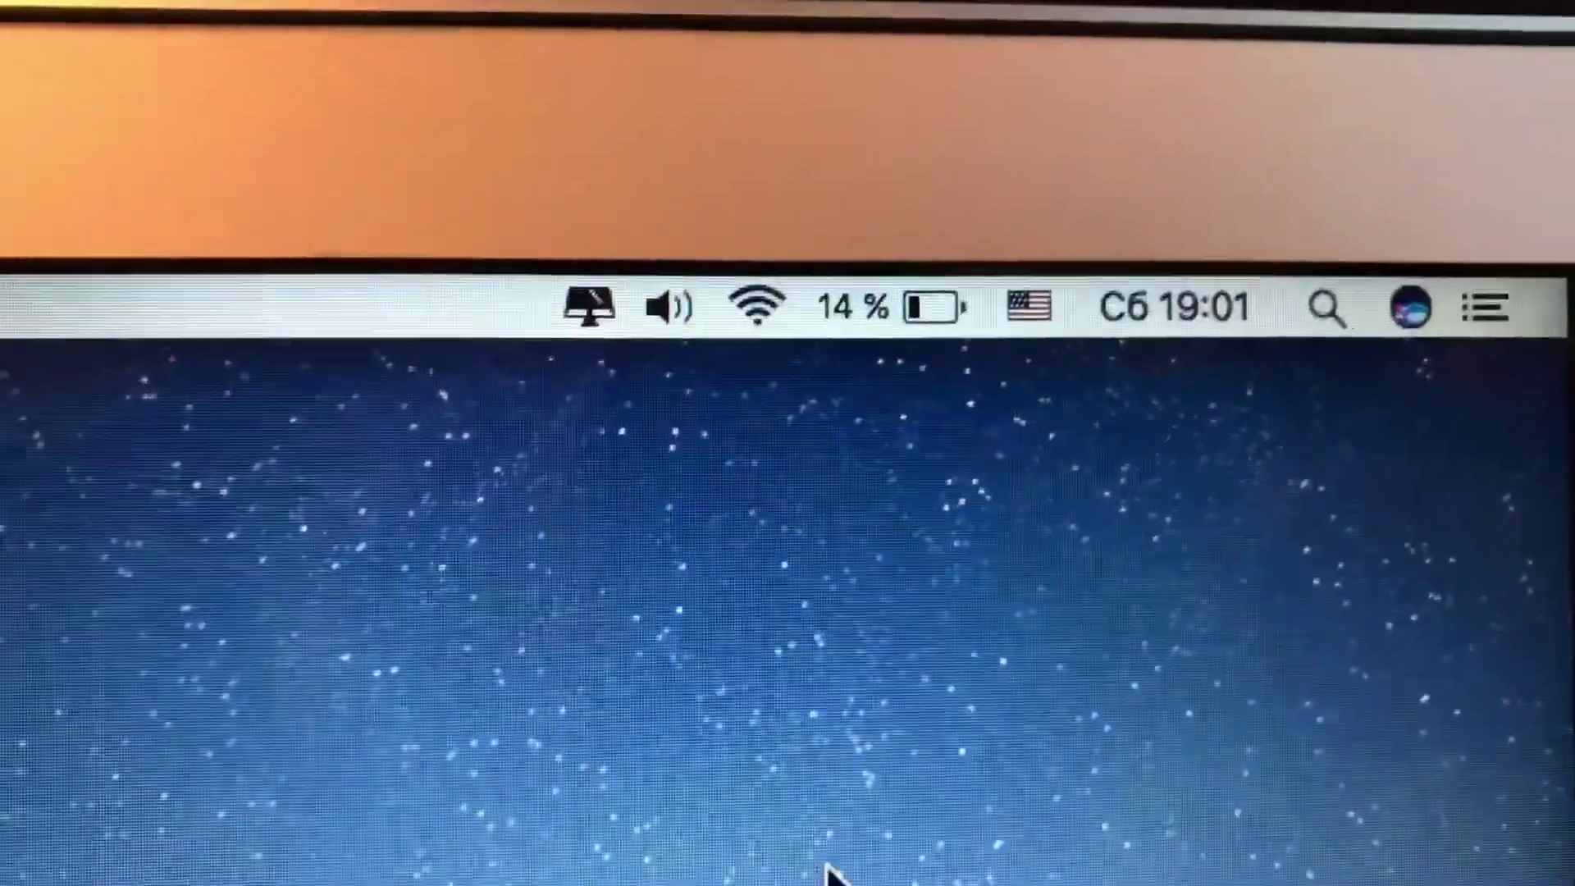
Show the menu-bar system monitor summary with disk, free memory and 1:56 battery remaining at 14%
left_click(597, 307)
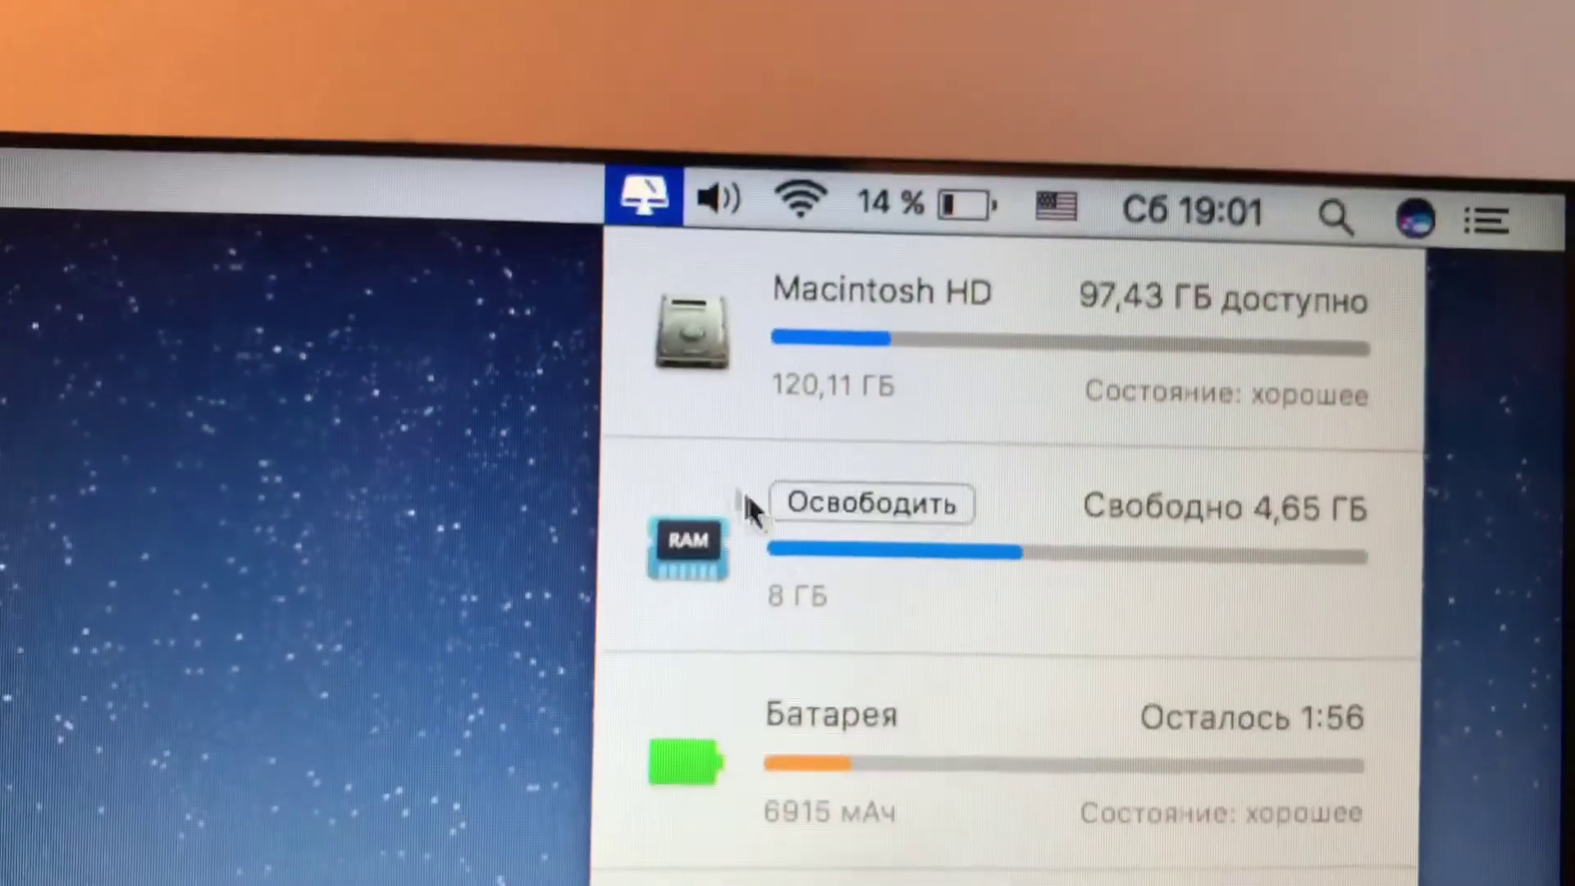